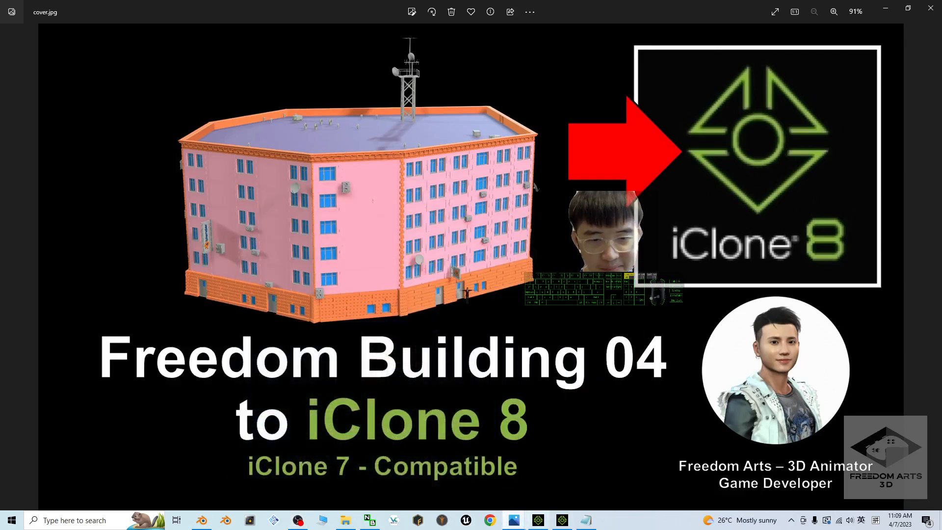
{"action": "mouse_move", "coordinate": [553, 390]}
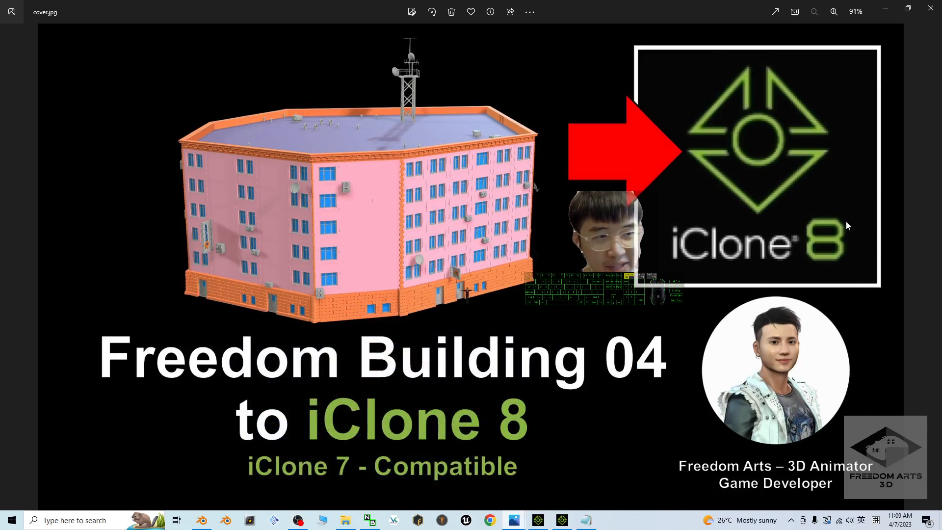
{"action": "mouse_move", "coordinate": [536, 385]}
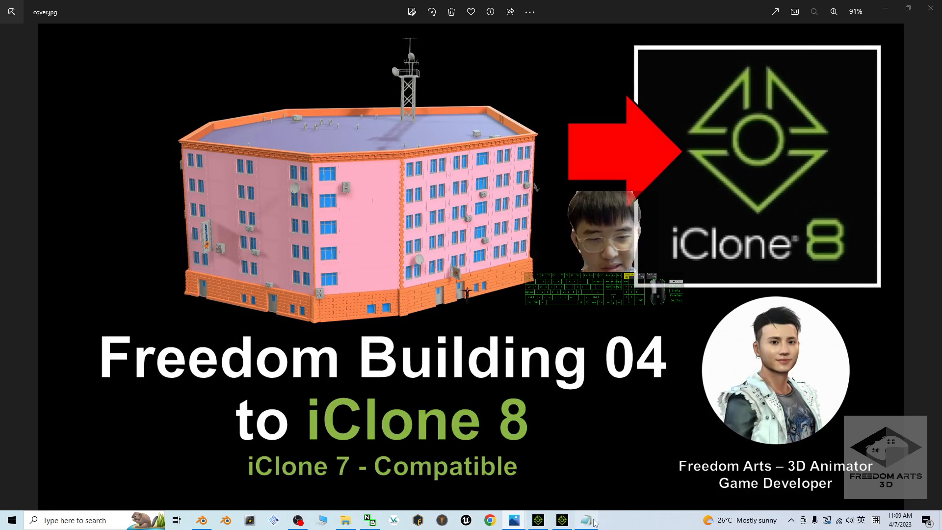
Step: Select the Freedom Building 04 download link in the notes, then return to the cover
{"action": "left_click", "coordinate": [584, 520]}
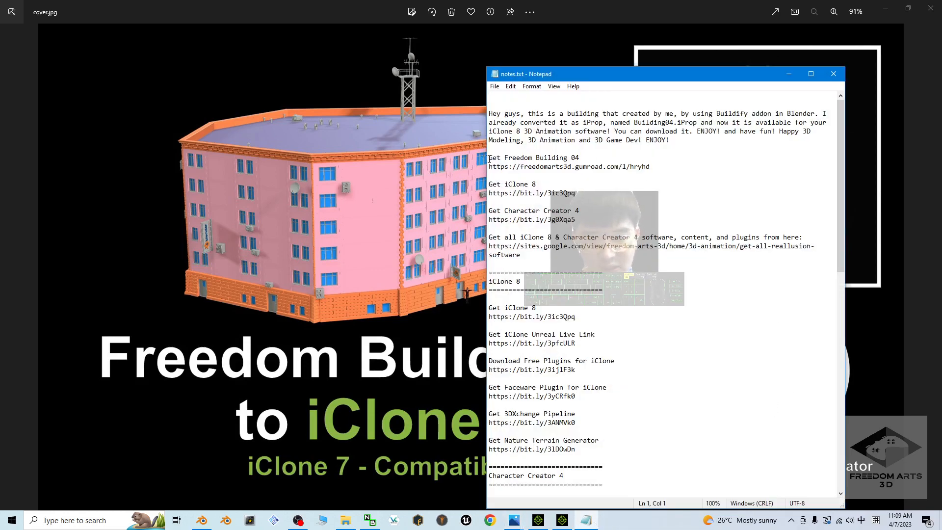
{"action": "left_click", "coordinate": [655, 167]}
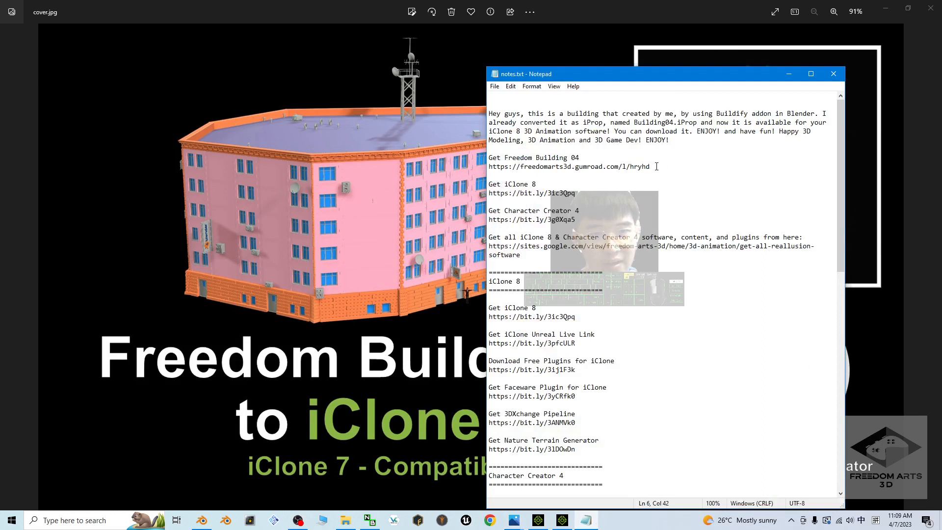
{"action": "triple_click", "coordinate": [569, 167]}
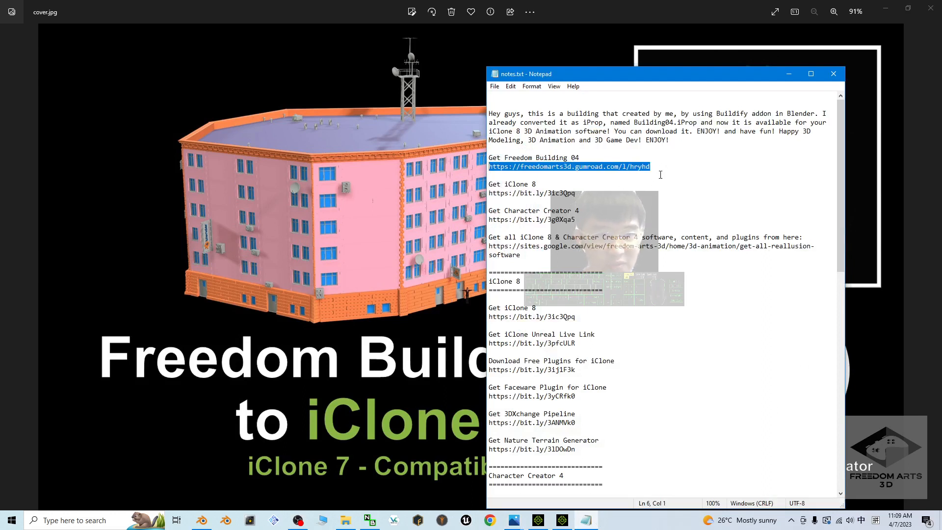
{"action": "left_click", "coordinate": [833, 73]}
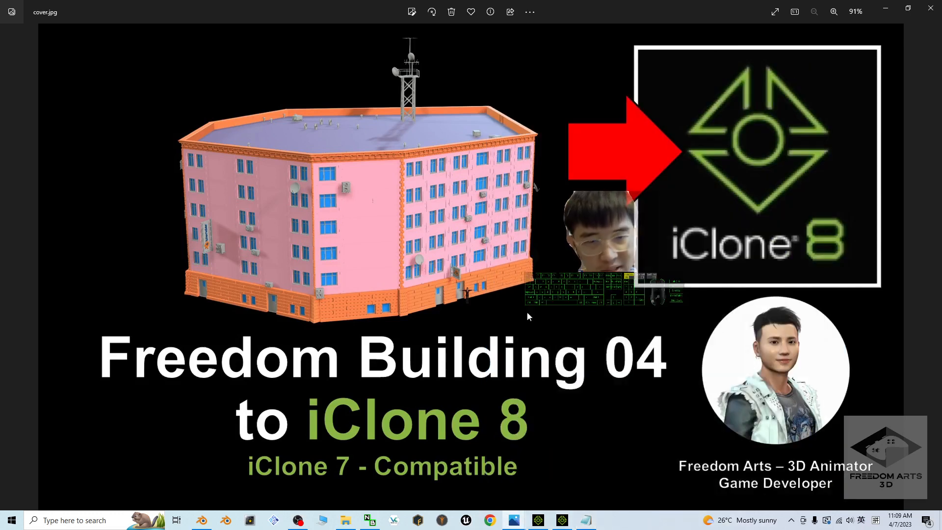
Step: Pick out Building04.iProp in the Freedom Building 04 project folder
{"action": "left_click", "coordinate": [344, 520]}
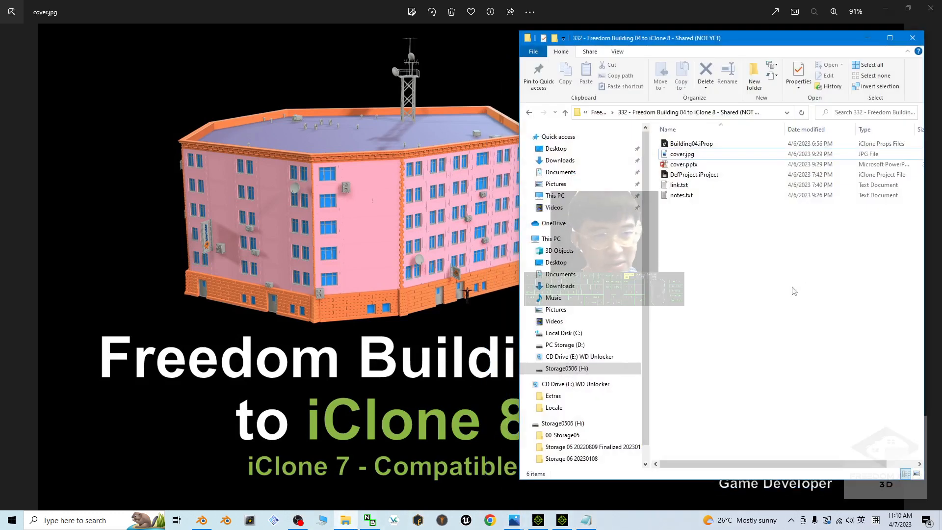
{"action": "left_click", "coordinate": [690, 144]}
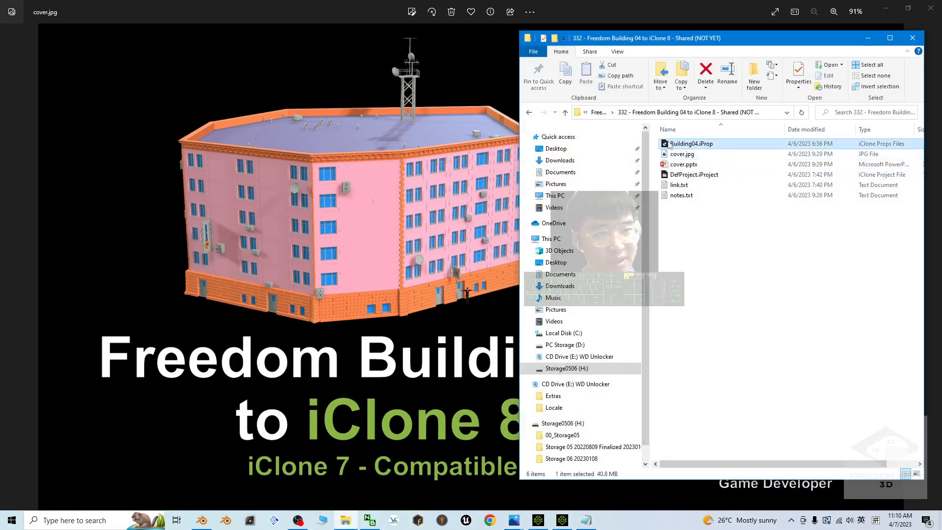
{"action": "mouse_move", "coordinate": [691, 143]}
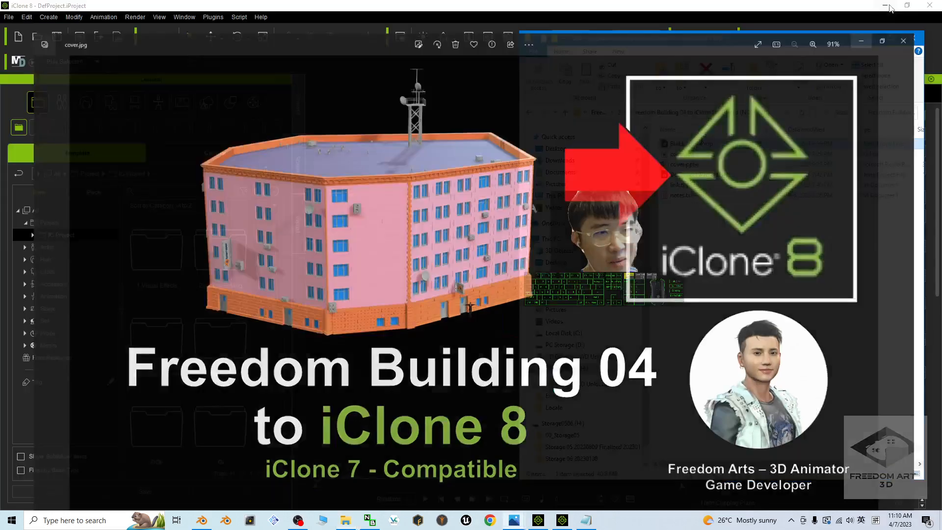
Step: Load Building04.iProp from the project folder into the empty iClone 7 scene
{"action": "left_click", "coordinate": [902, 40]}
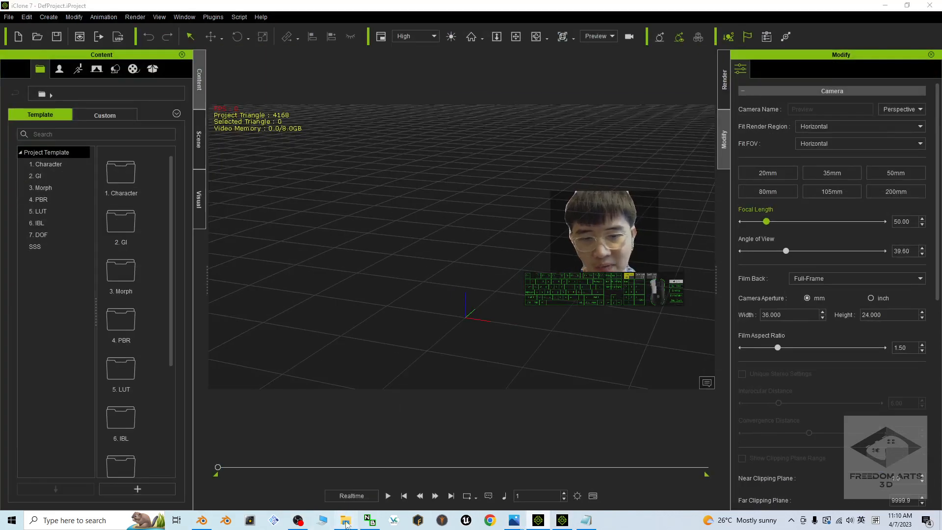
{"action": "left_click", "coordinate": [344, 520]}
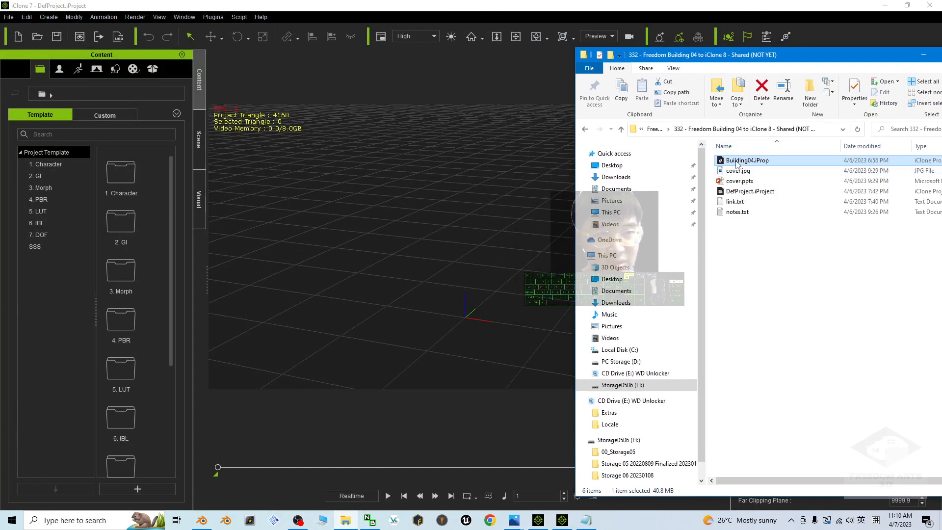
{"action": "double_click", "coordinate": [746, 160]}
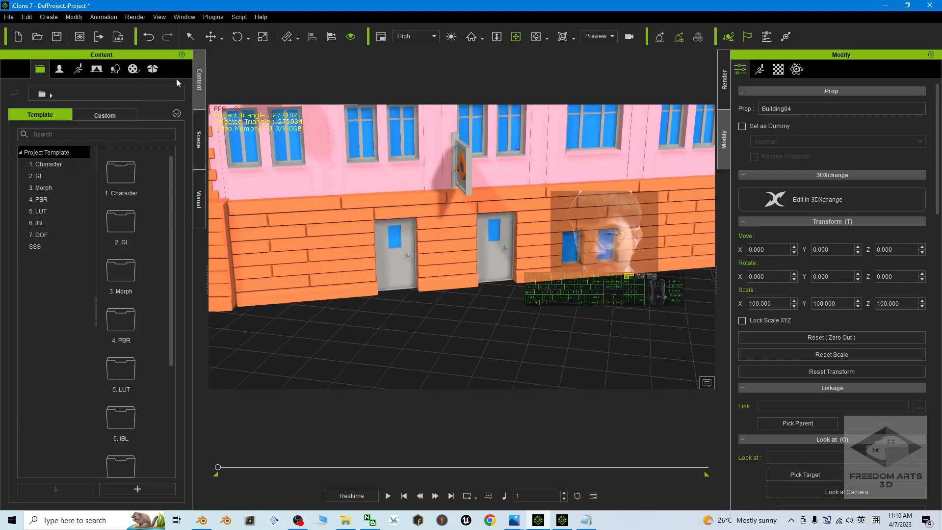
Step: Show the Avatar content library's Template folders beside the loaded building
{"action": "left_click", "coordinate": [59, 68]}
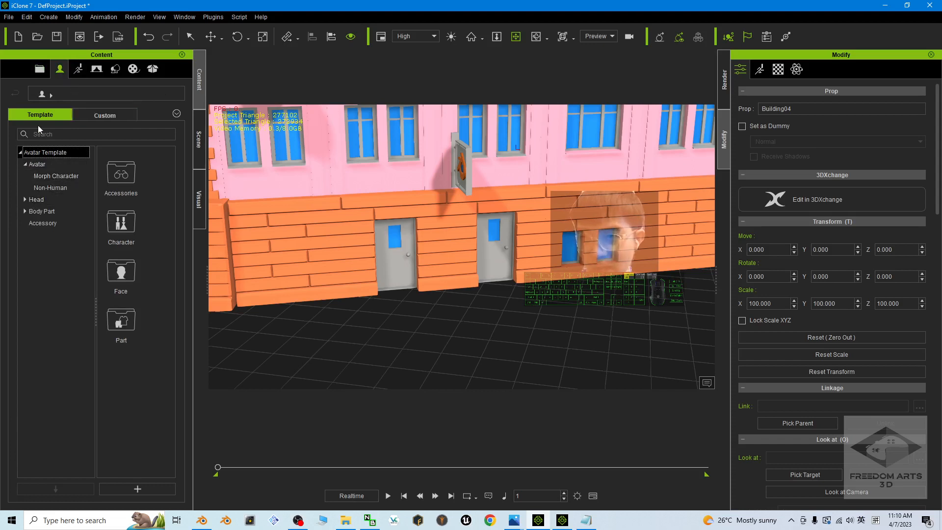
{"action": "left_click", "coordinate": [37, 164]}
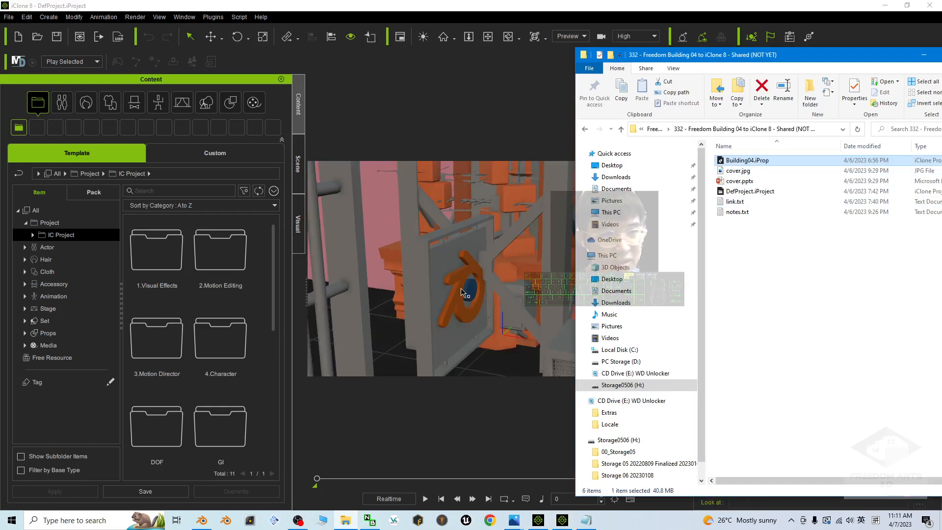
Step: Load Building04.iProp from File Explorer into the iClone 8 project
{"action": "double_click", "coordinate": [745, 160]}
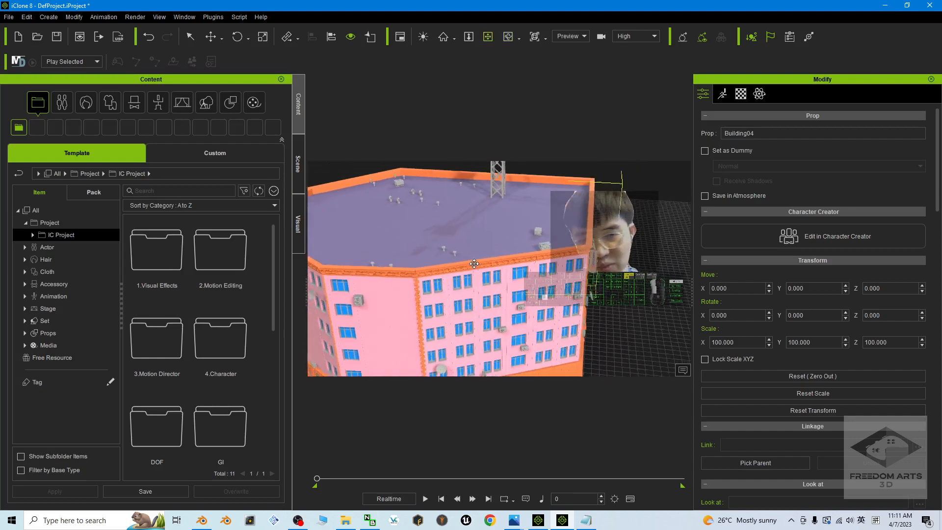
Step: Right-click the loaded building, after which iClone 8 stops responding
{"action": "right_click", "coordinate": [497, 238]}
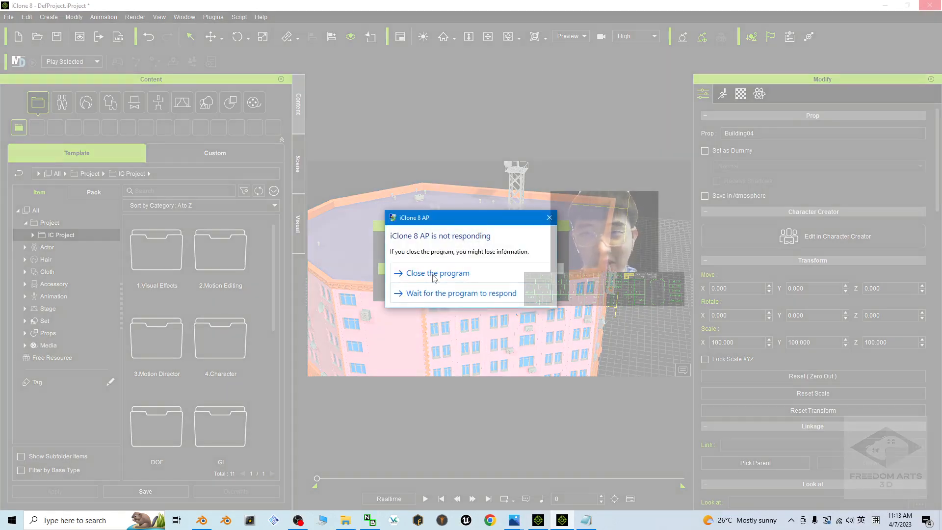
Step: Close the frozen iClone 8 and cancel the Windows problem report
{"action": "left_click", "coordinate": [437, 272]}
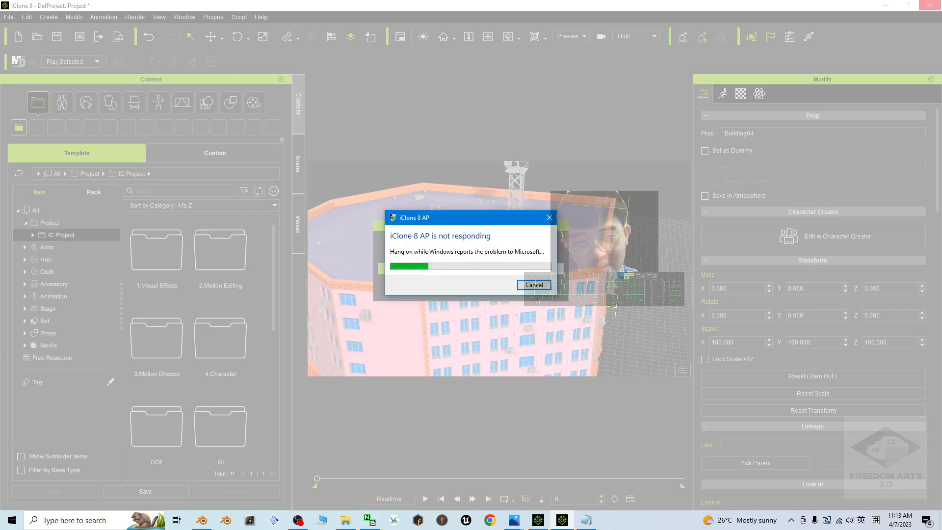
{"action": "left_click", "coordinate": [533, 285]}
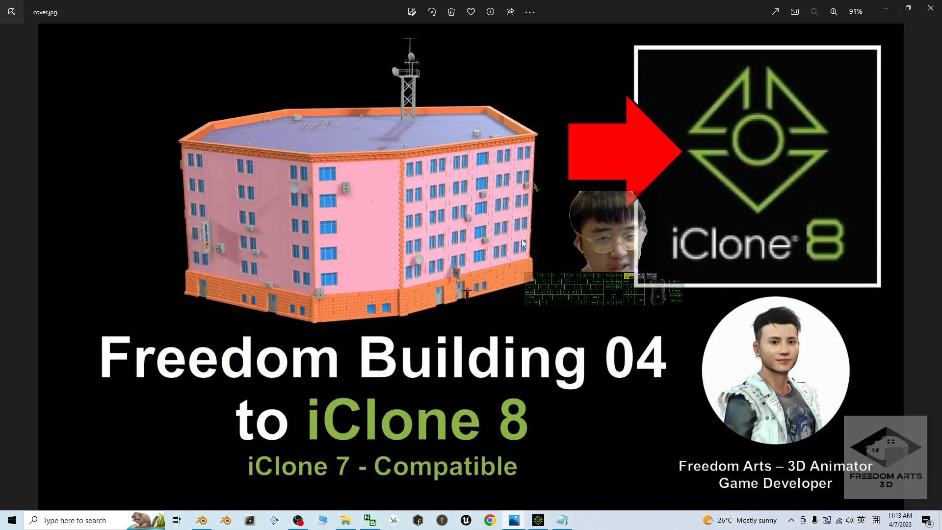
{"action": "mouse_move", "coordinate": [561, 325]}
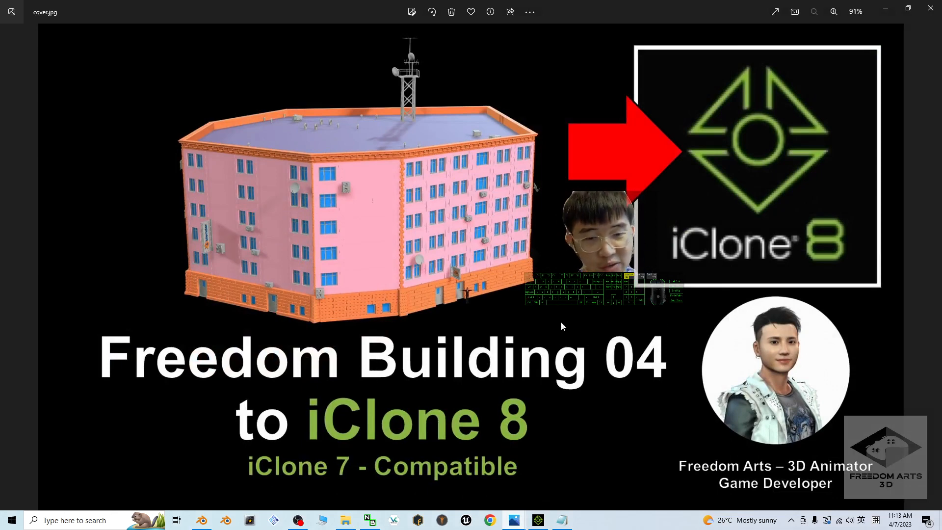
{"action": "mouse_move", "coordinate": [496, 432]}
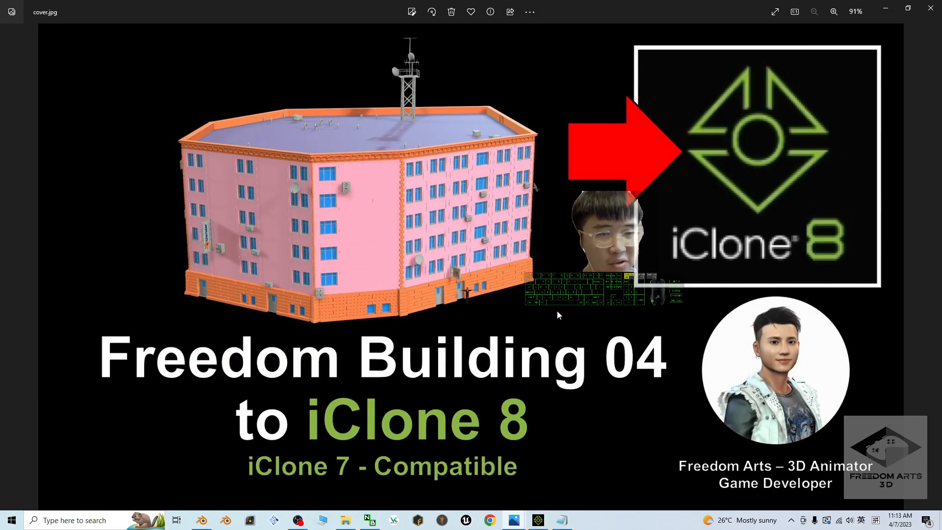
{"action": "mouse_move", "coordinate": [606, 439]}
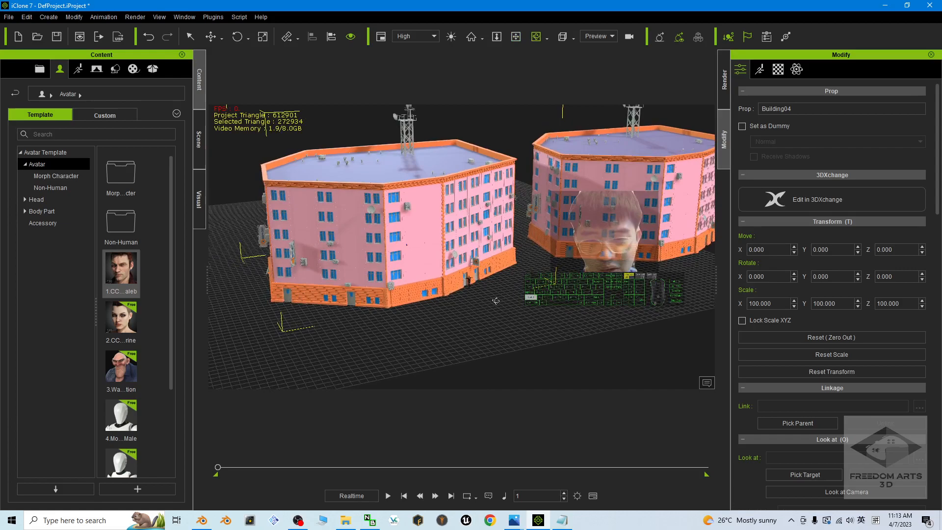
Step: Zoom into the pink facade of one duplicated Building04 copy
{"action": "scroll", "scroll_direction": "up", "scroll_amount": 3}
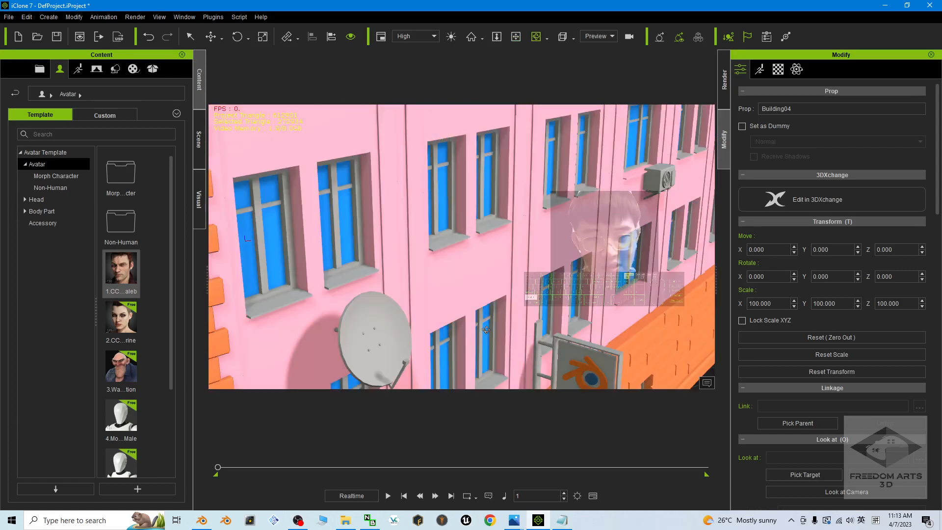